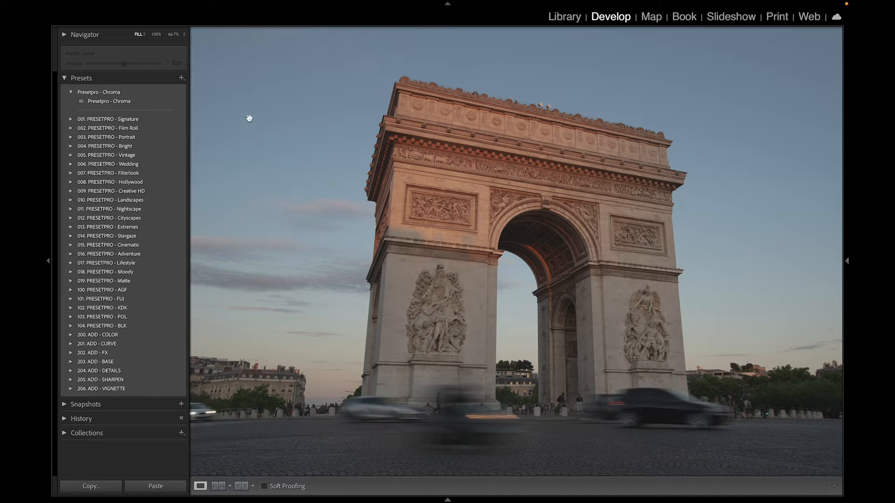
Try the Presetpro - Chroma look, then expand the 102. PRESETPRO - KDK group to reach the Ektachrome presets.
click(109, 101)
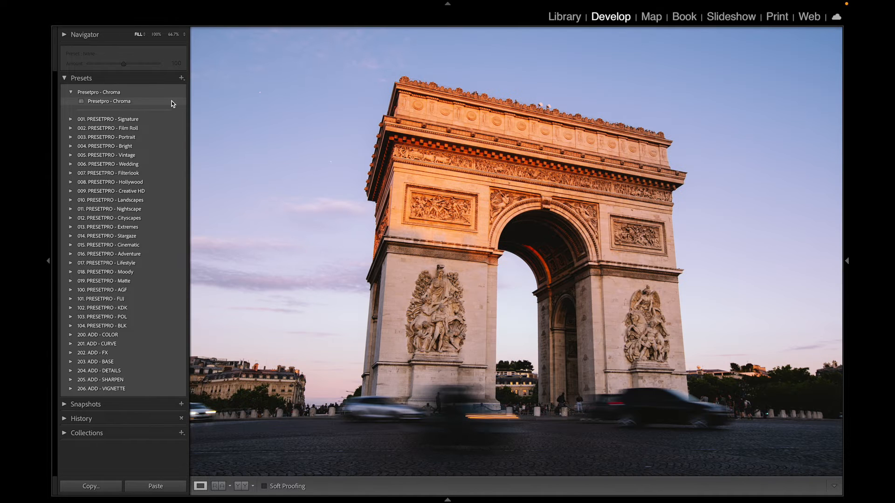
click(109, 101)
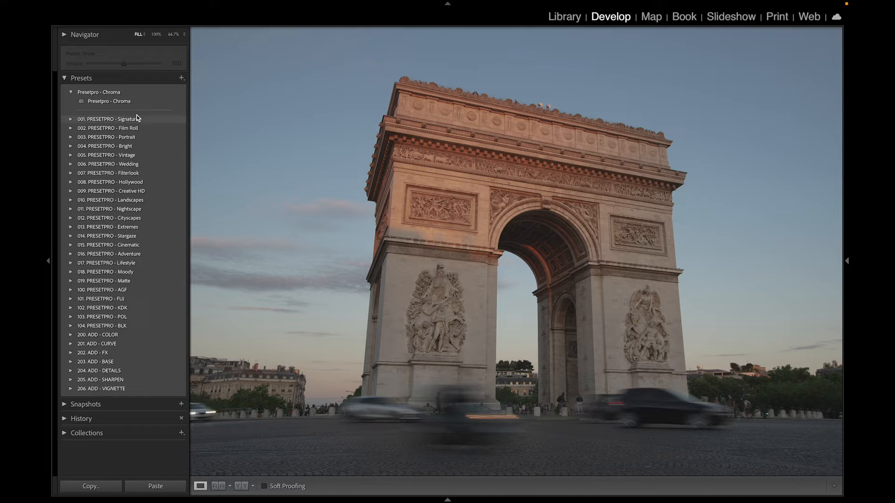
mouse_move(130, 326)
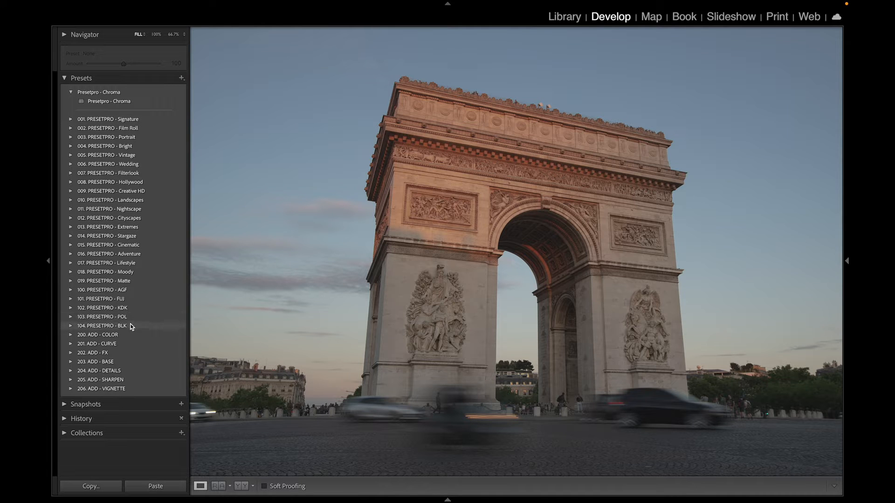
mouse_move(129, 317)
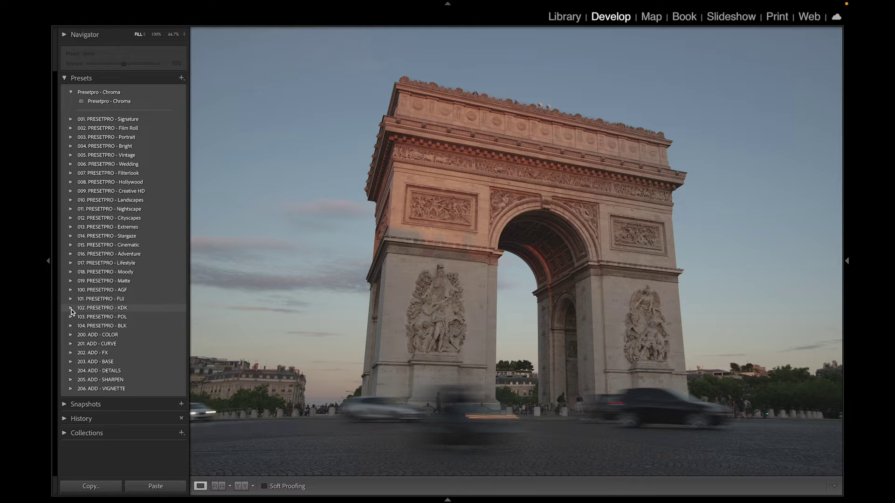
click(71, 309)
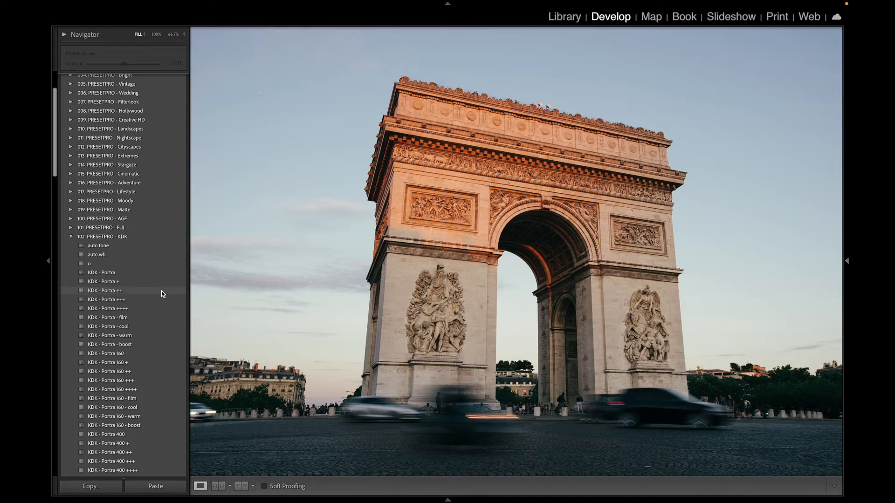
scroll(down, 3)
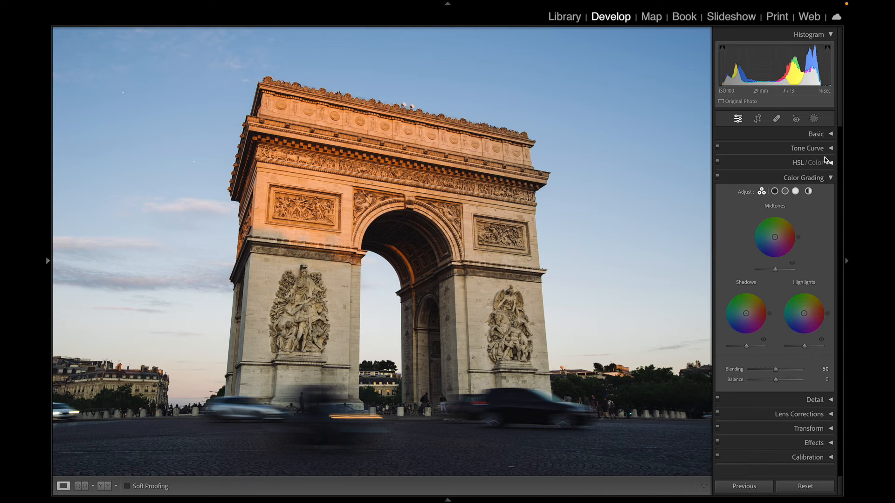
Check the Basic panel shows the KDK - Echrome 64 ++++ profile, then restore the Presets list.
click(815, 134)
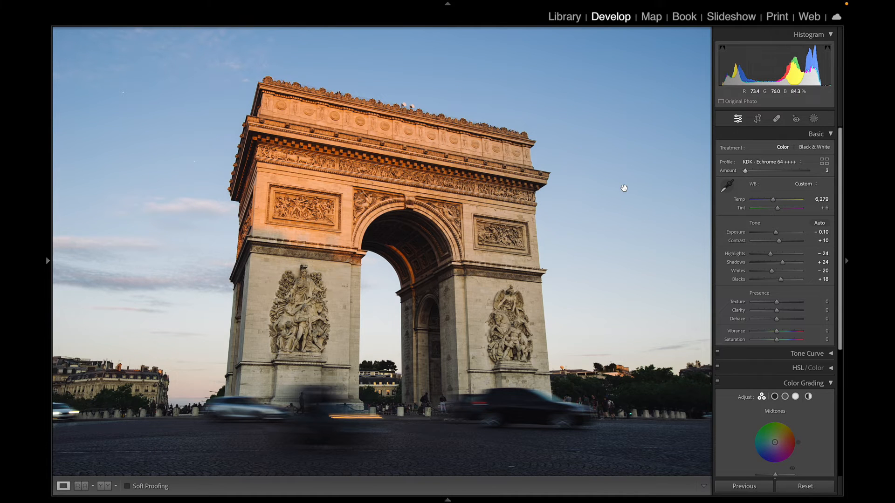
click(47, 261)
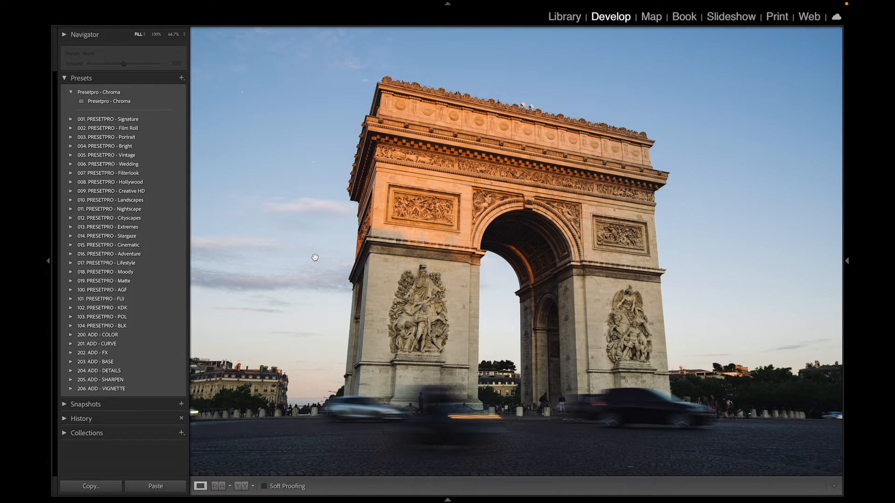